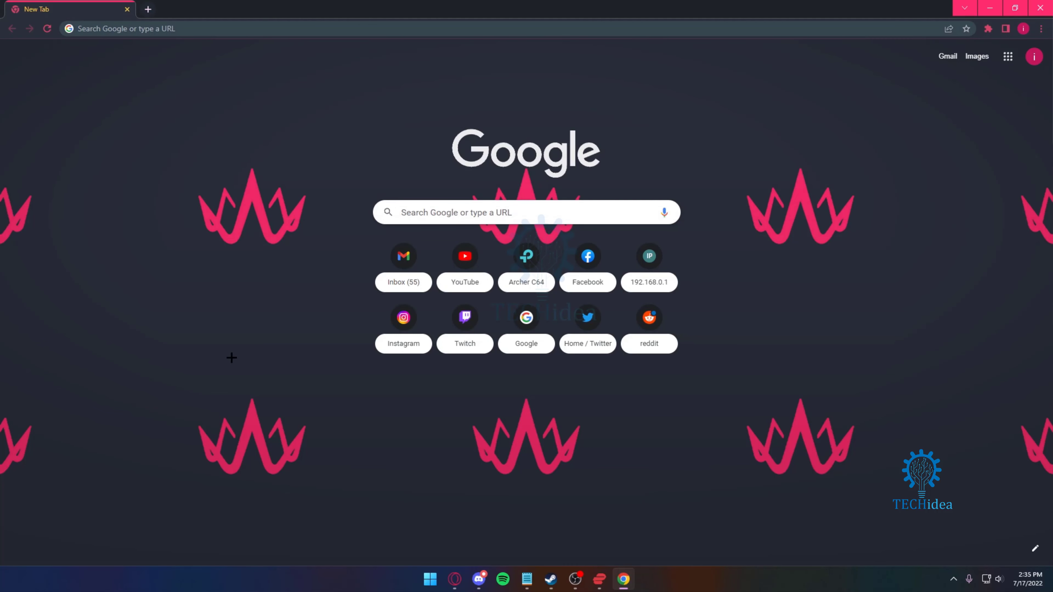
pyautogui.moveTo(246, 20)
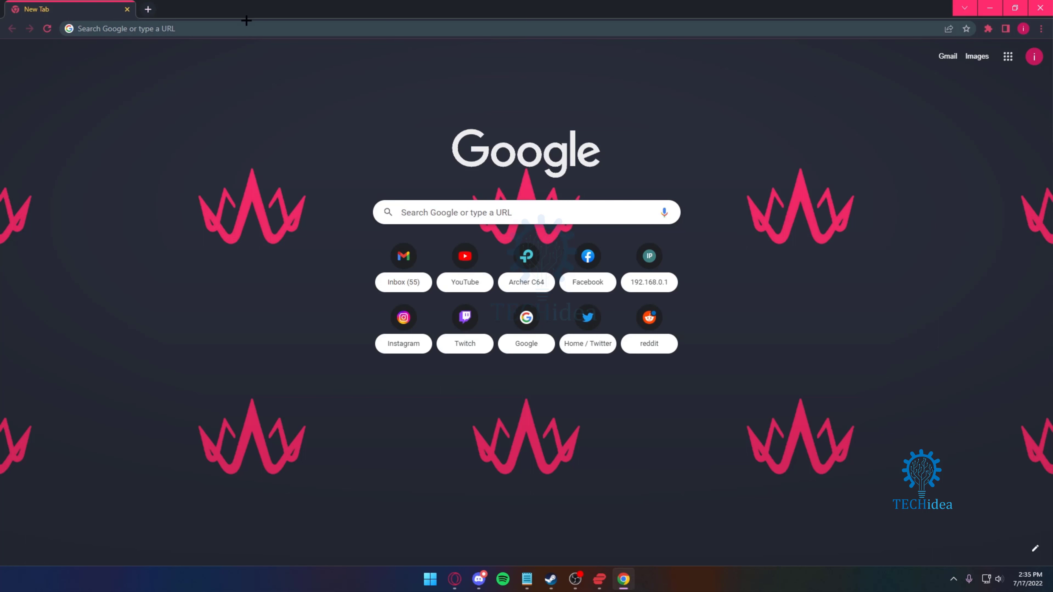
# Search Google for "geforce now" from the Chrome address bar
pyautogui.write('geforce now')
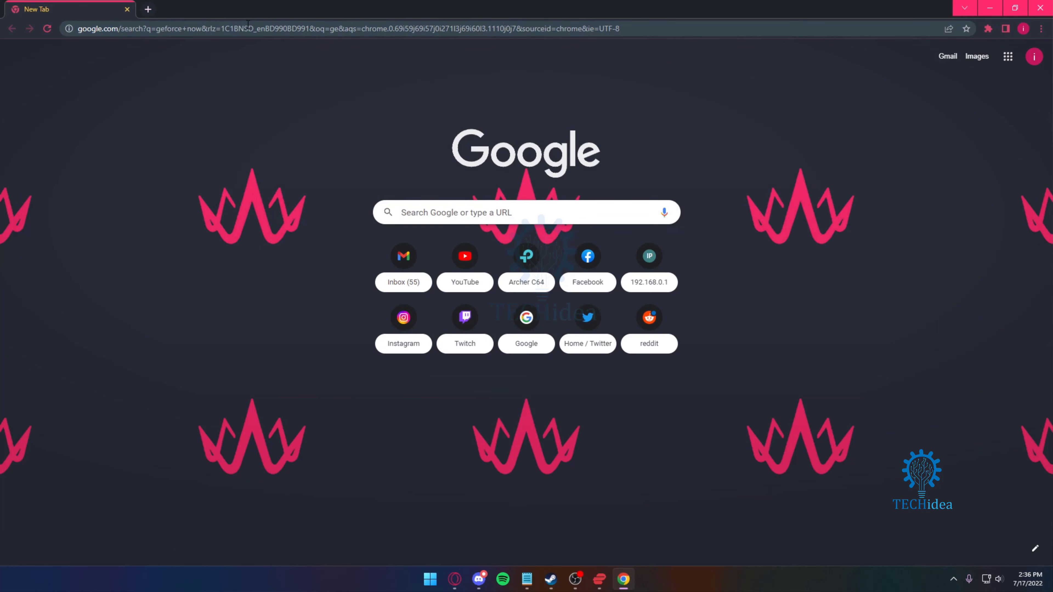
pyautogui.moveTo(272, 191)
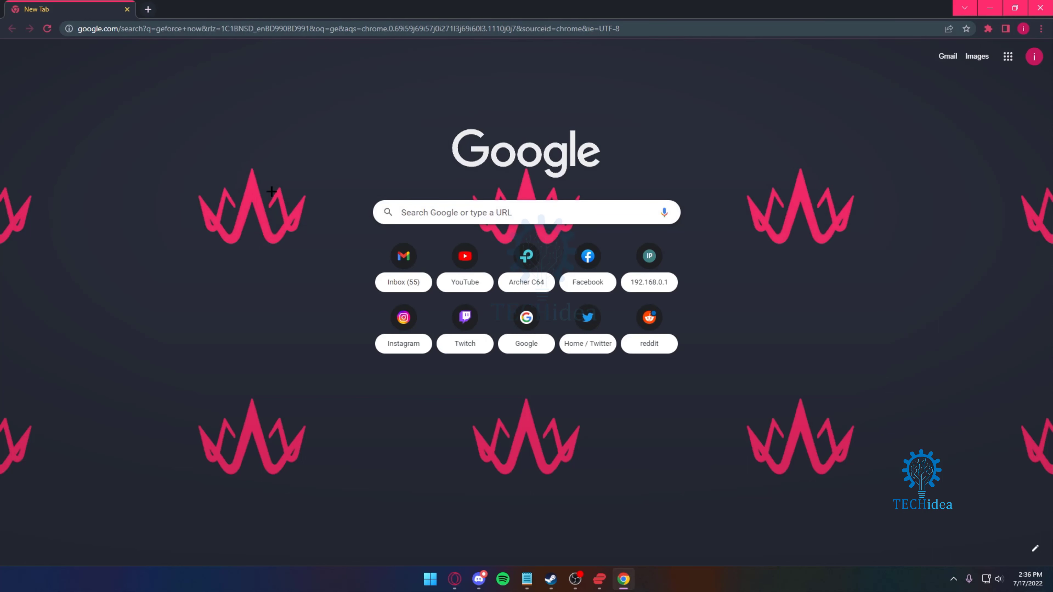
# Dismiss ExpressVPN's Connection Limit Reached warning and launch TouchVPN instead
pyautogui.click(550, 578)
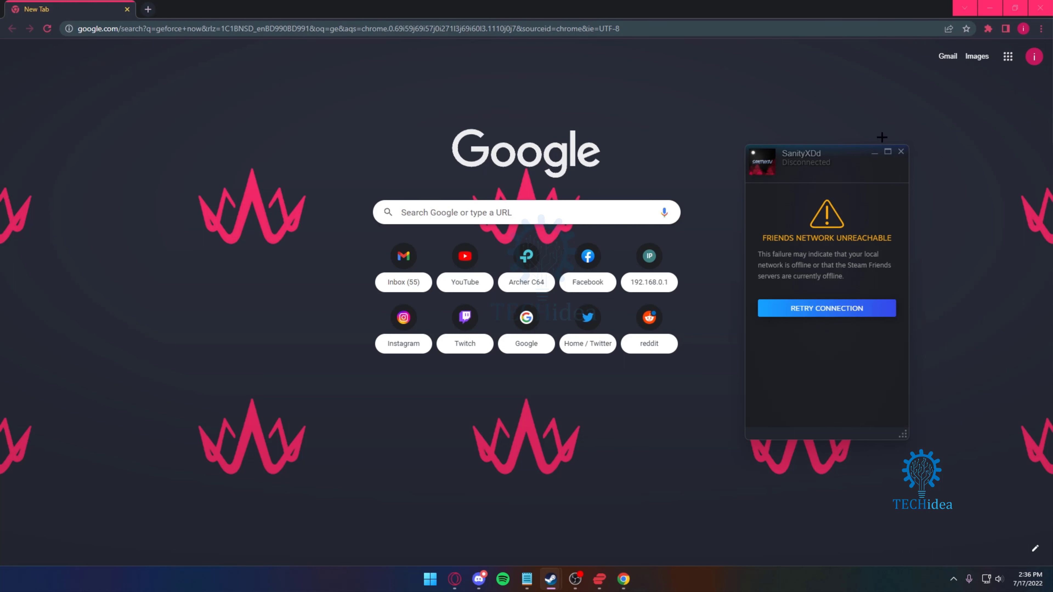
pyautogui.click(598, 578)
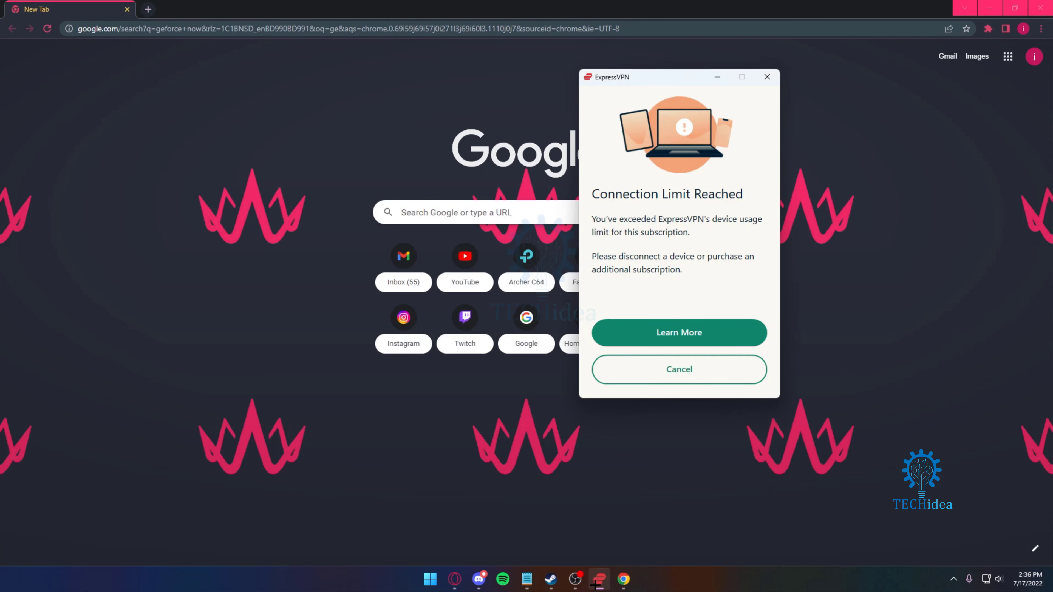
pyautogui.click(679, 369)
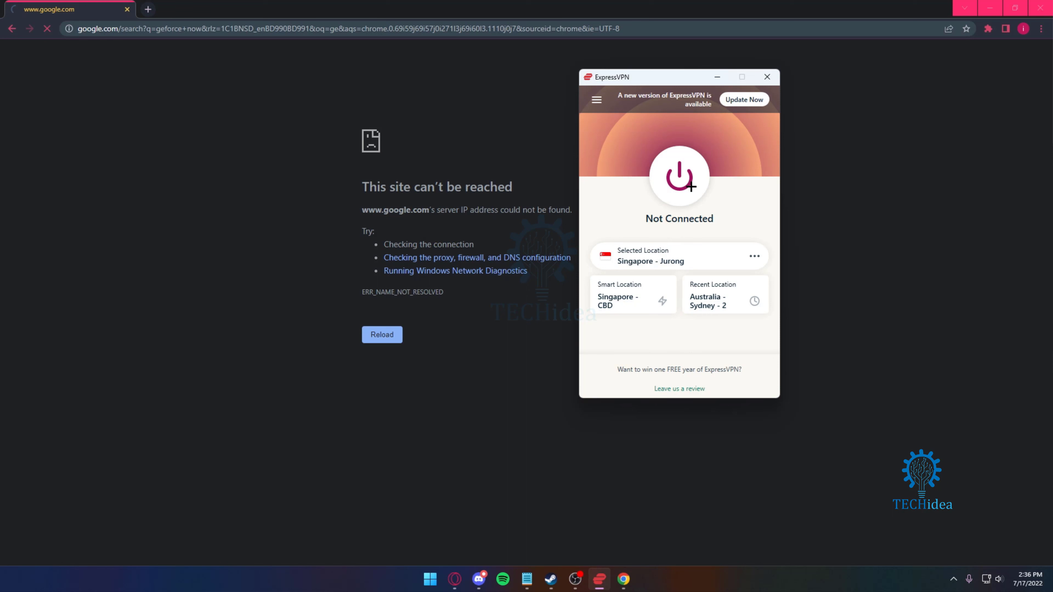
pyautogui.click(766, 77)
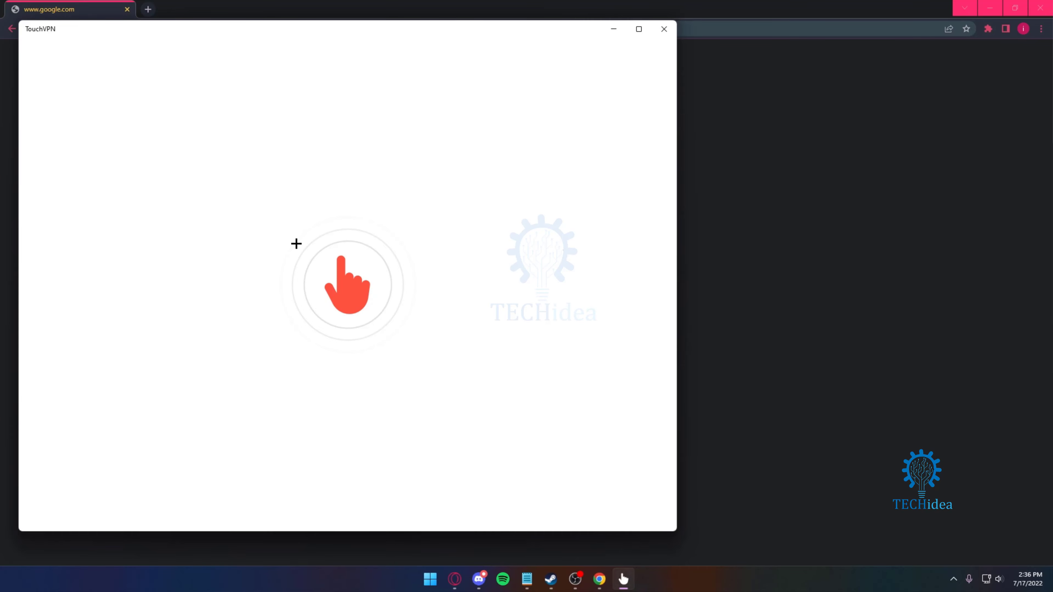
# Connect TouchVPN, then open the NVIDIA GeForce NOW result from the Google search
pyautogui.click(348, 284)
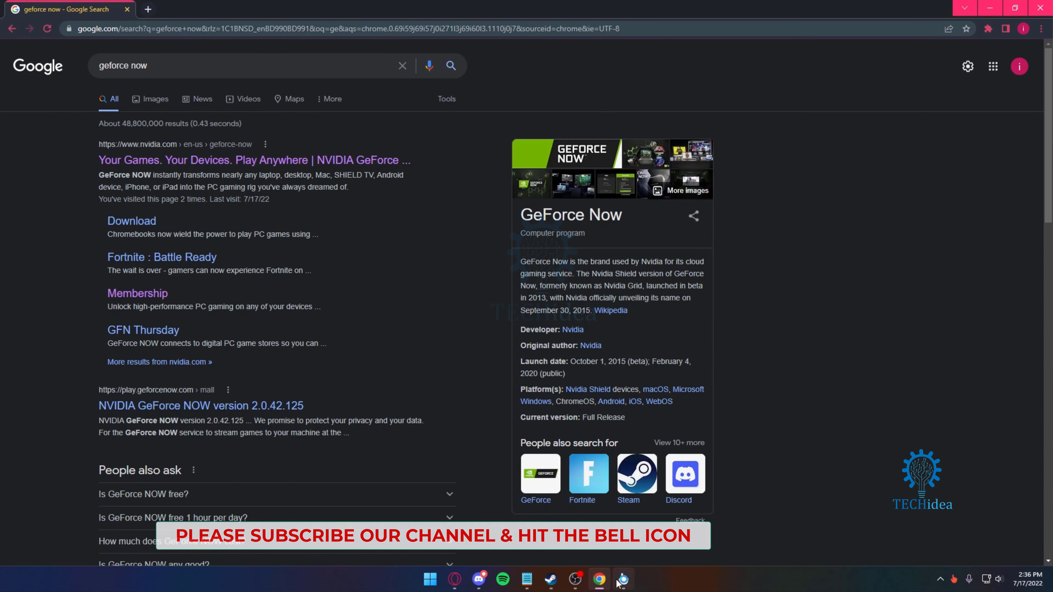
pyautogui.click(622, 579)
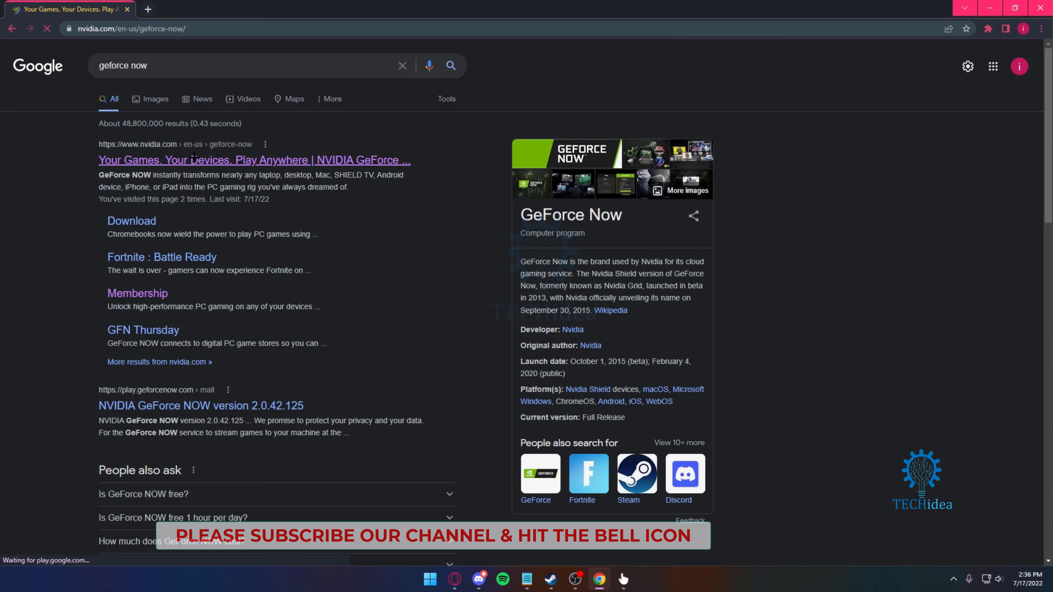
# Load the GeForce NOW home page at nvidia.com/en-us/geforce-now
pyautogui.click(254, 159)
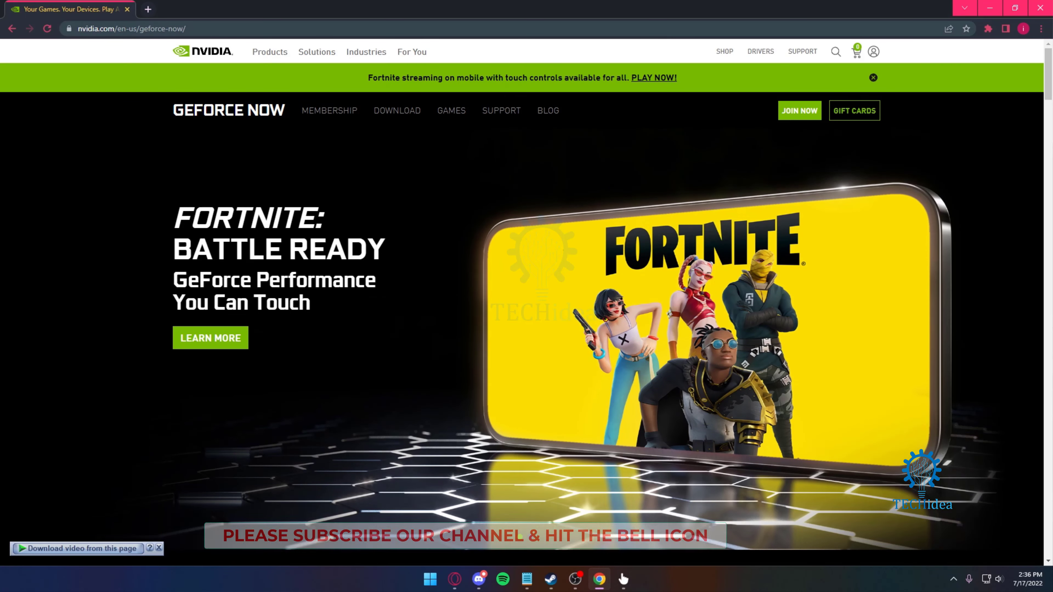
pyautogui.moveTo(329, 111)
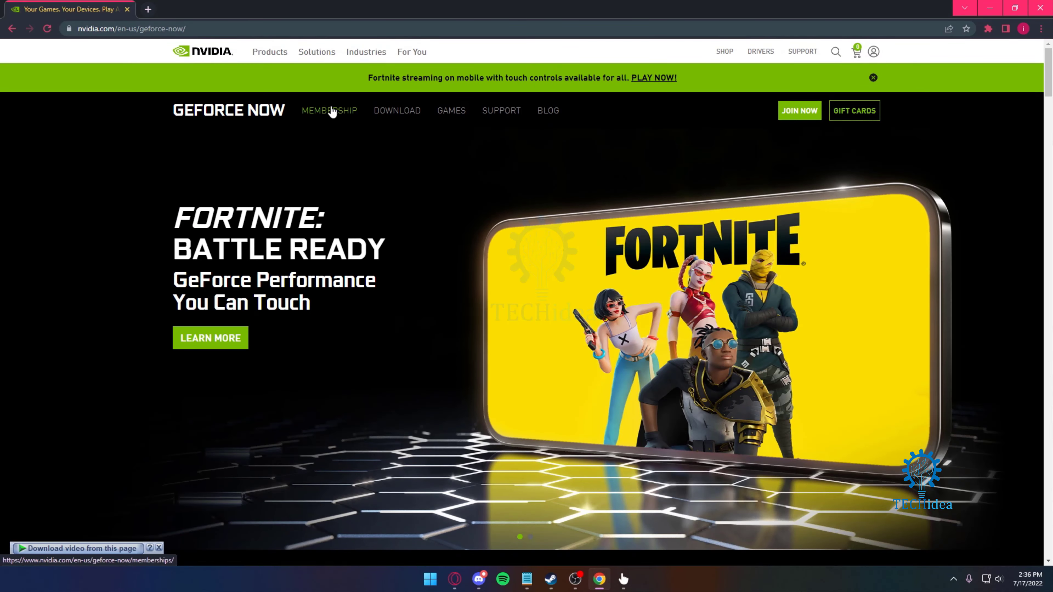
# View the Membership page listing Free, Priority ($9.99) and RTX 3080 ($19.99) plans
pyautogui.click(328, 111)
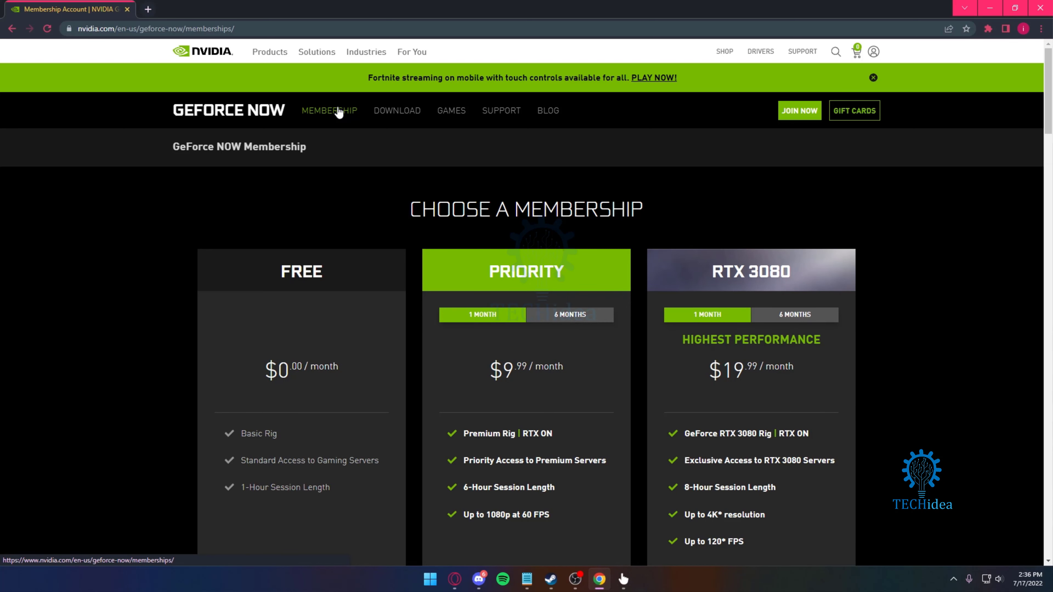
pyautogui.scroll(-3)
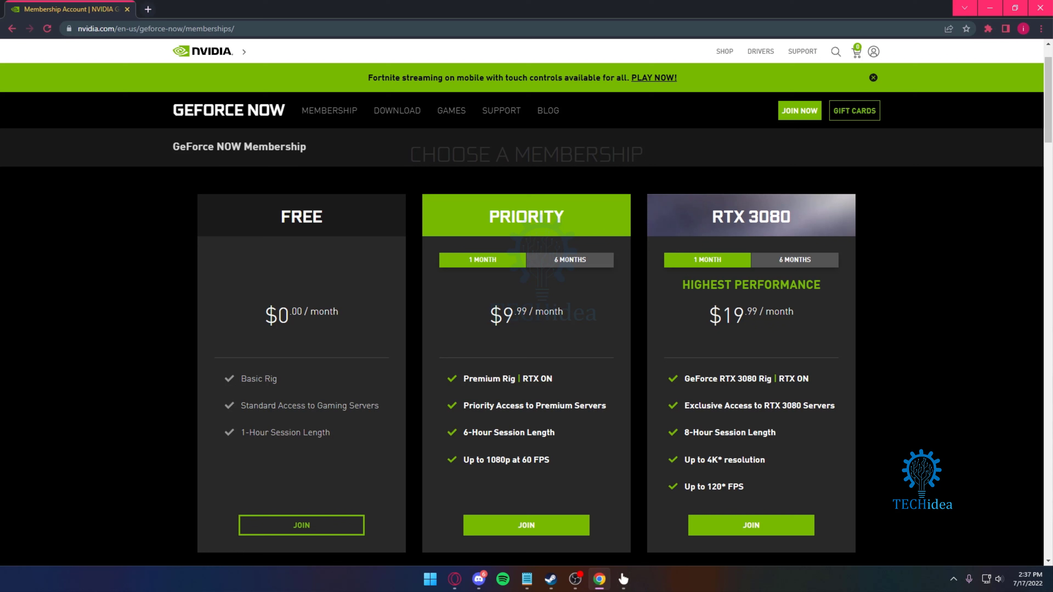
pyautogui.moveTo(454, 334)
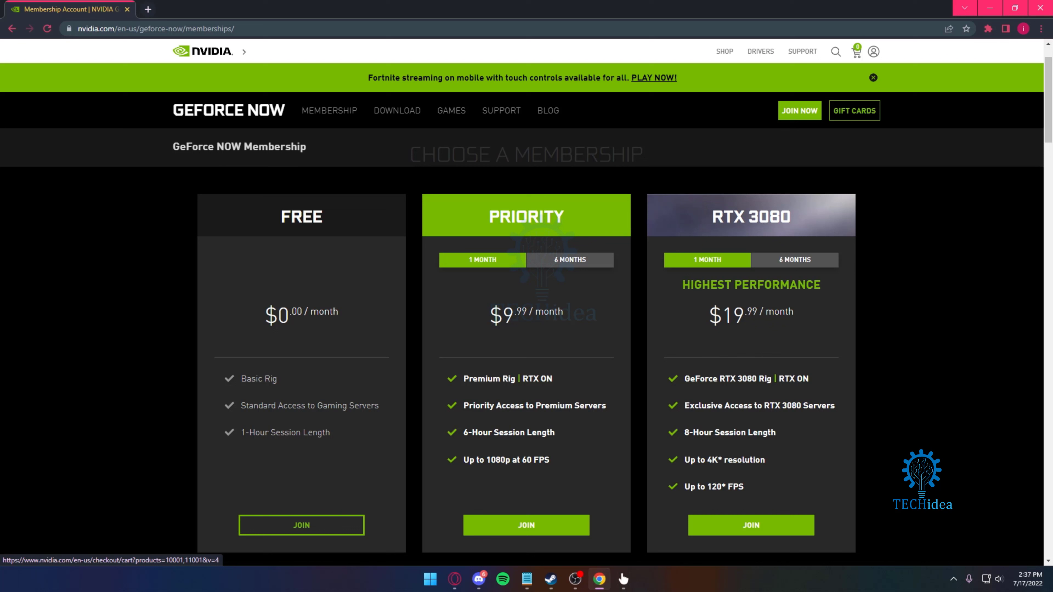
pyautogui.moveTo(776, 334)
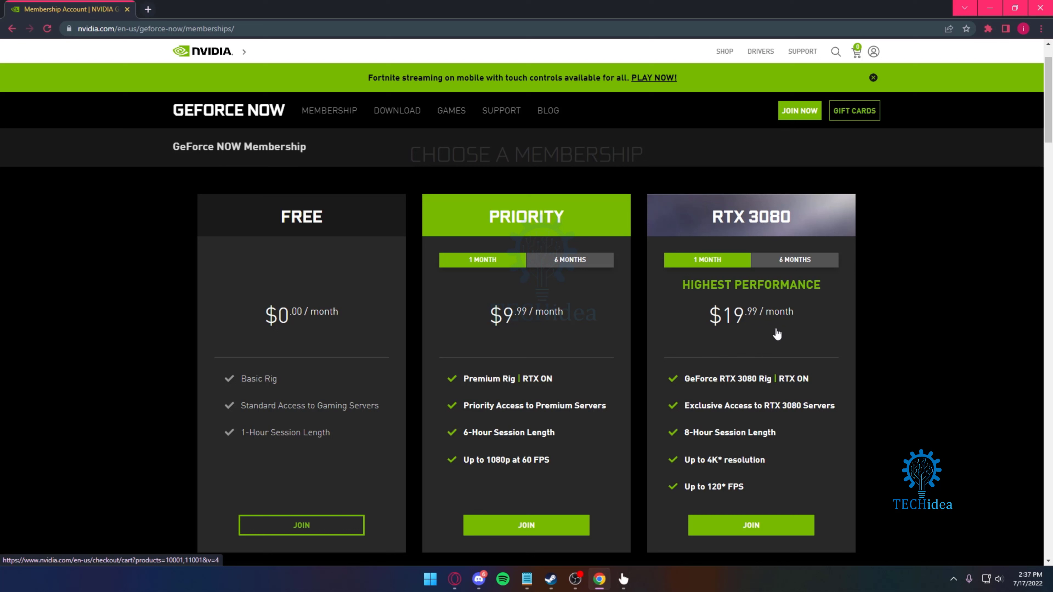